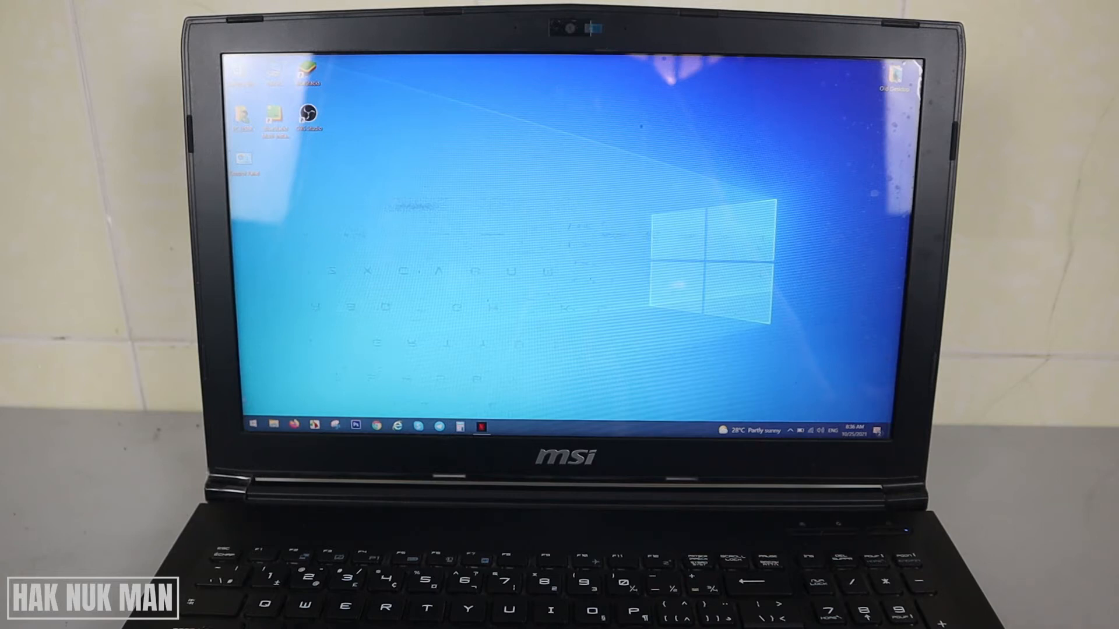
# Step: Search for and launch Snipping Tool
pyautogui.click(252, 425)
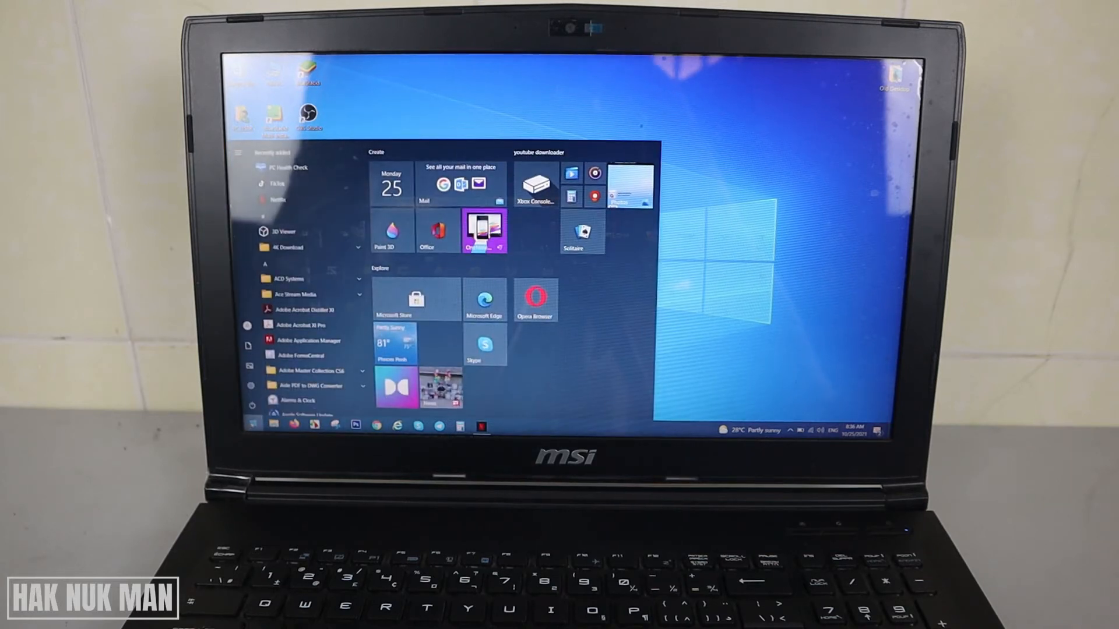
pyautogui.write('snipping tool')
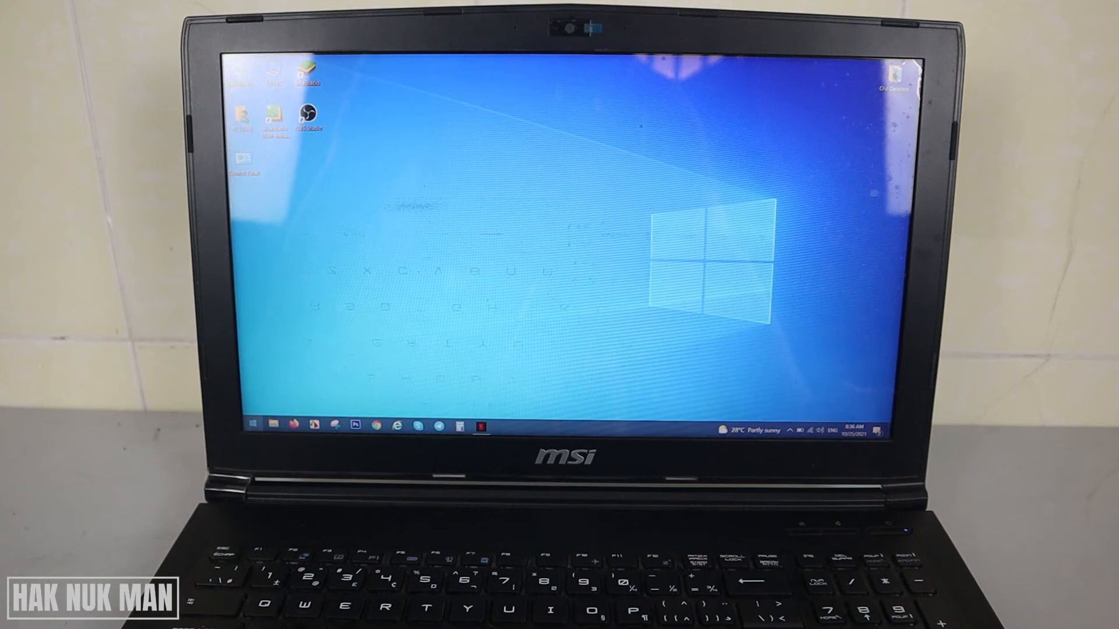
pyautogui.click(252, 425)
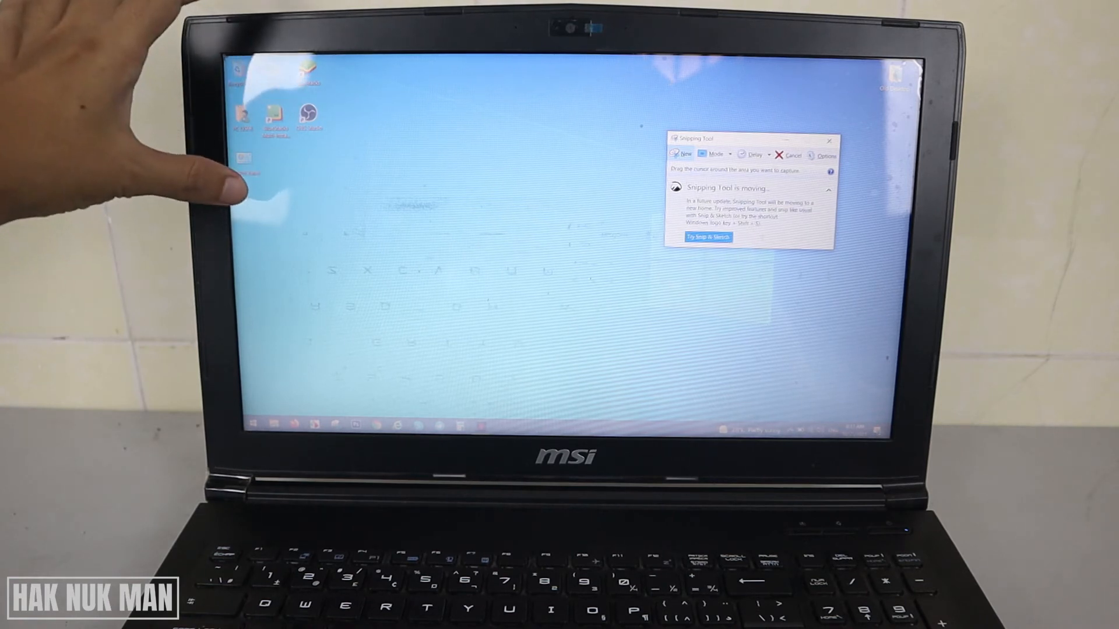
# Step: Snip the top-left desktop icons and save the capture as a PNG
pyautogui.click(829, 141)
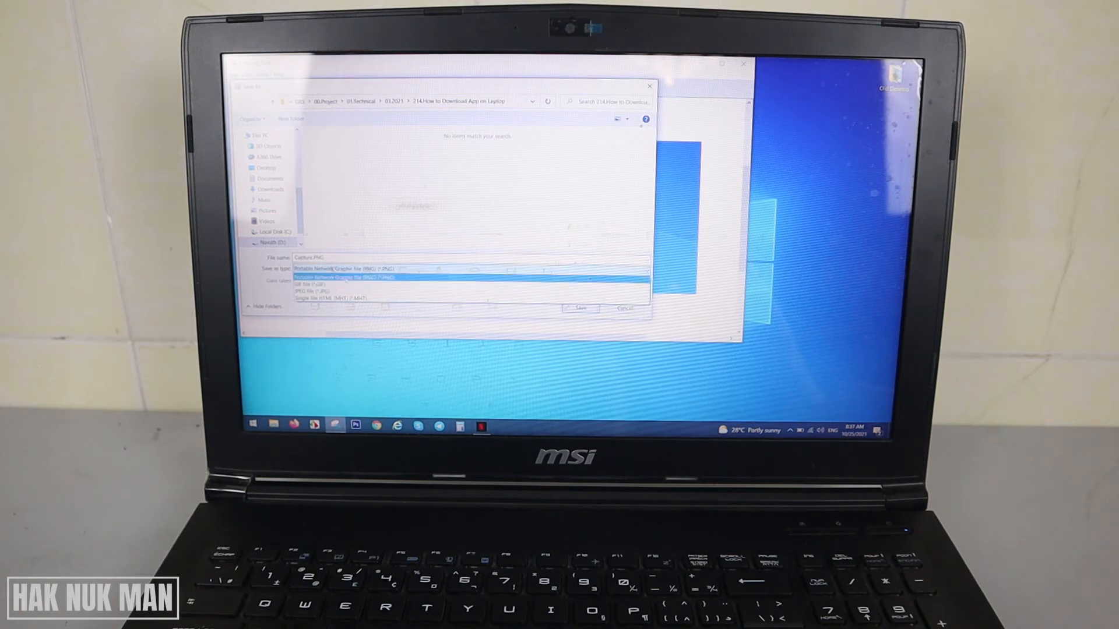
pyautogui.click(343, 269)
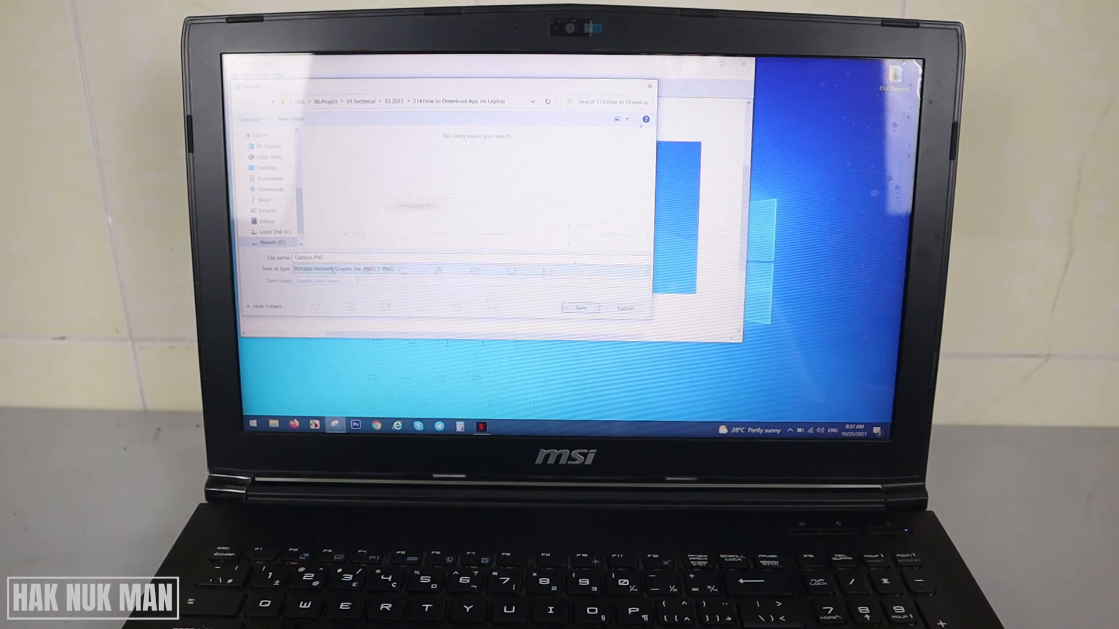
pyautogui.click(266, 168)
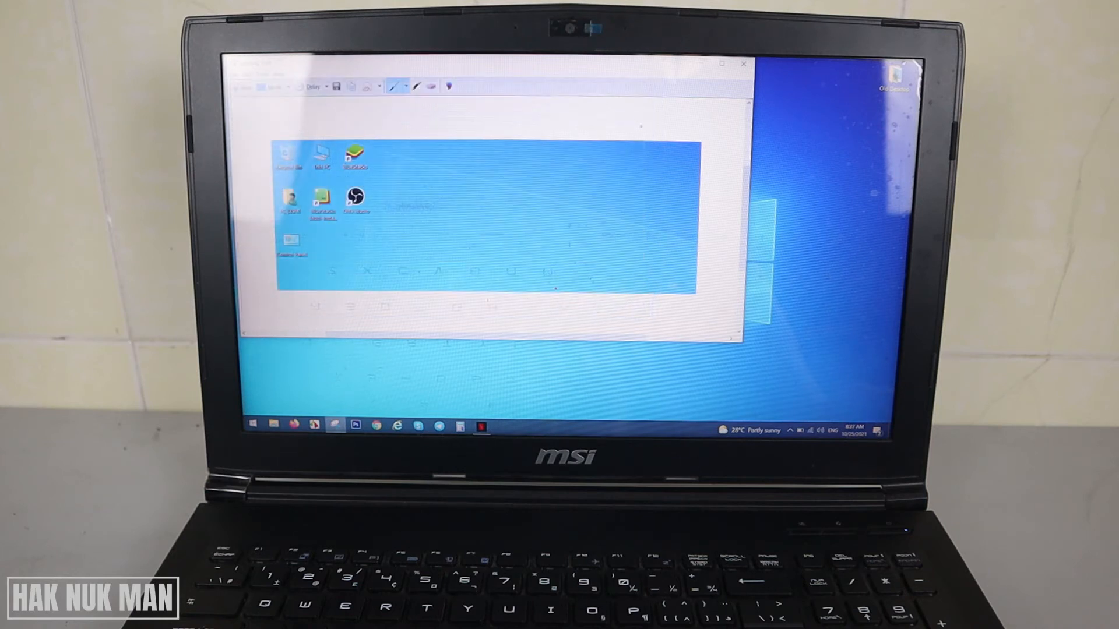
# Step: Snip four desktop icons into Paint, then create a blank Word document
pyautogui.click(744, 64)
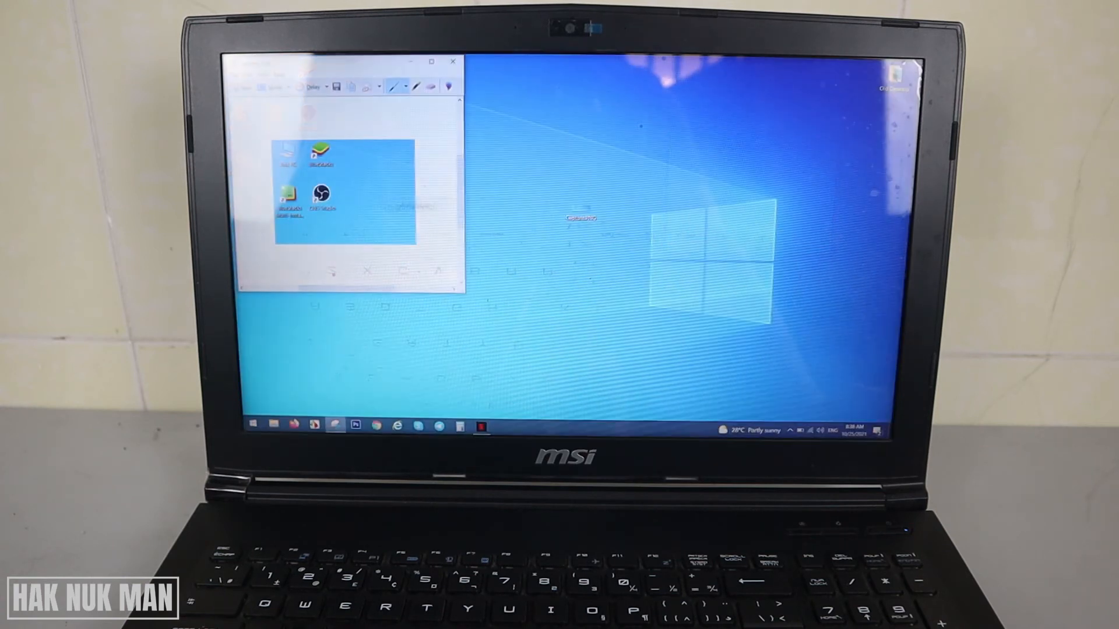
pyautogui.click(252, 426)
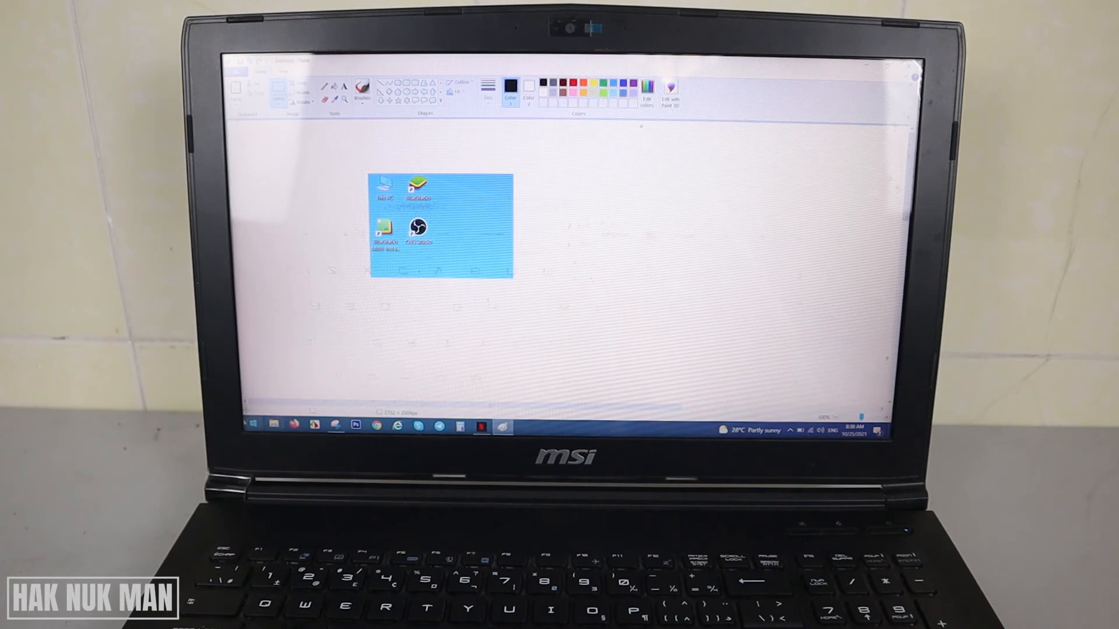
pyautogui.click(254, 426)
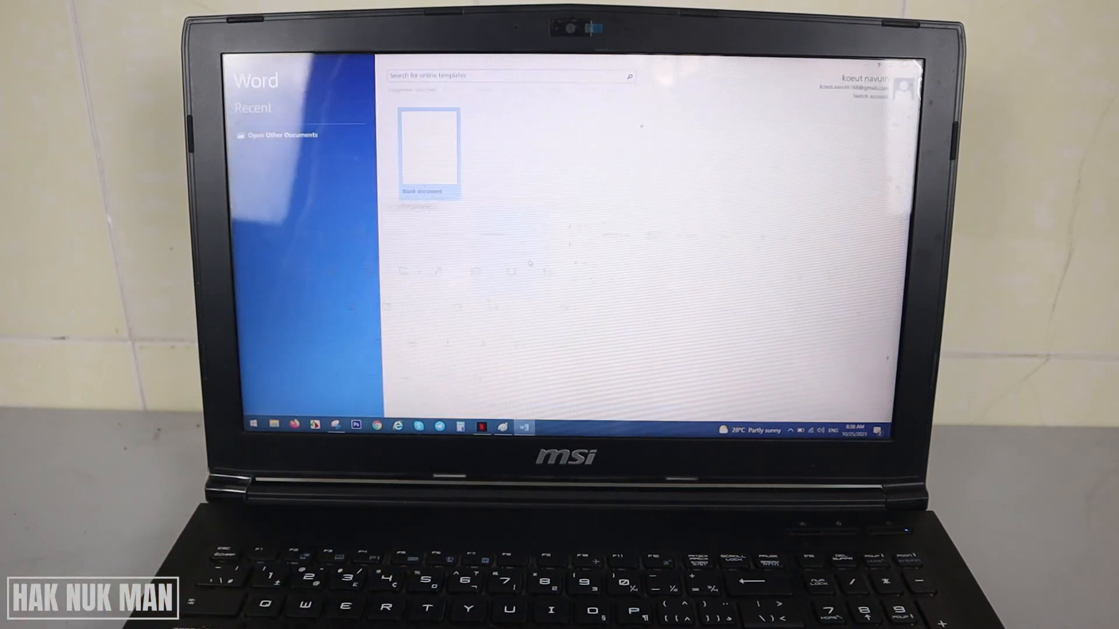
pyautogui.click(428, 153)
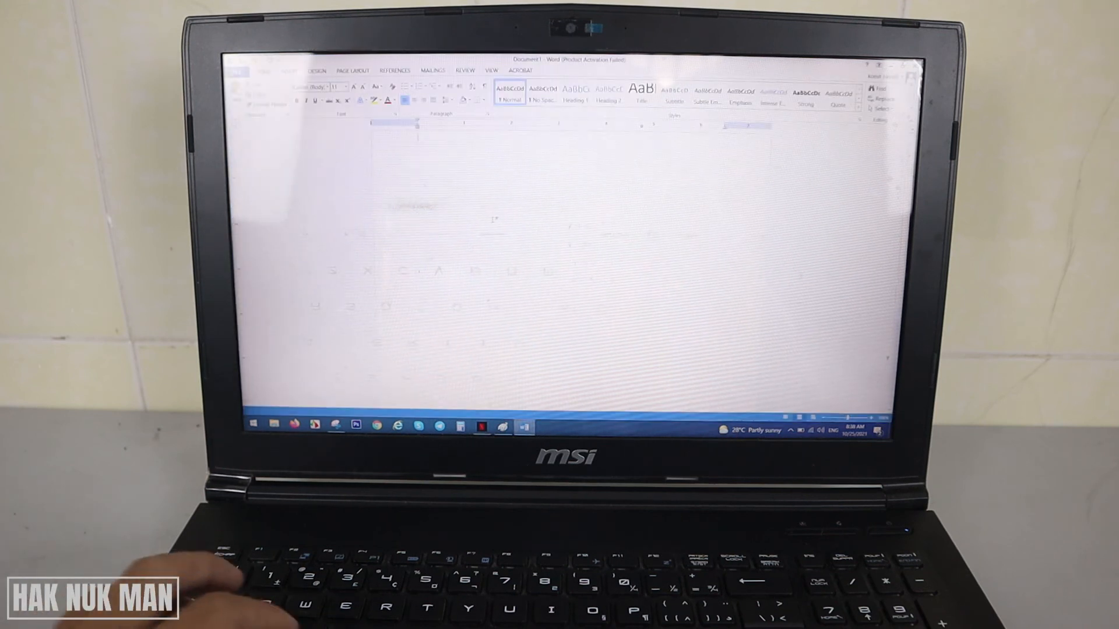